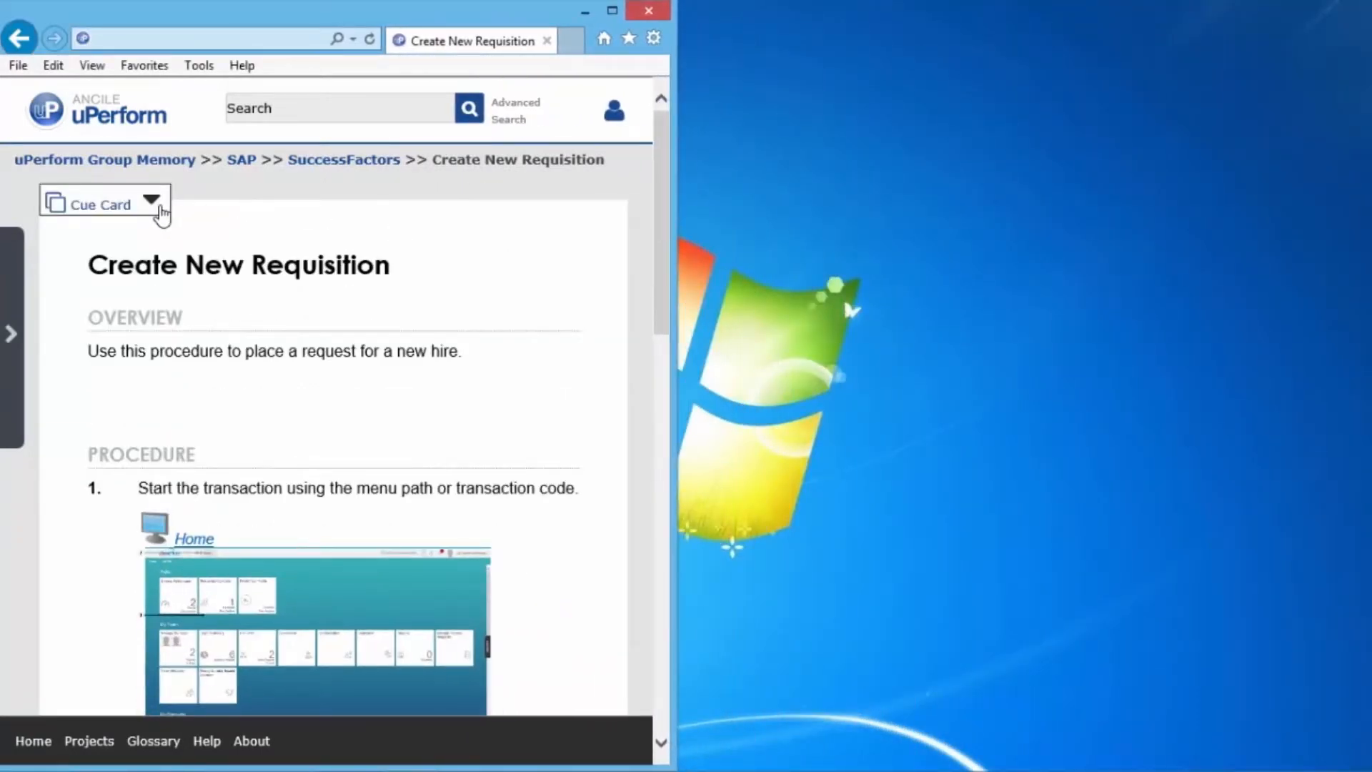
# Leave the uPerform help site for the maximized SAP Fieldglass home page.
pyautogui.click(150, 203)
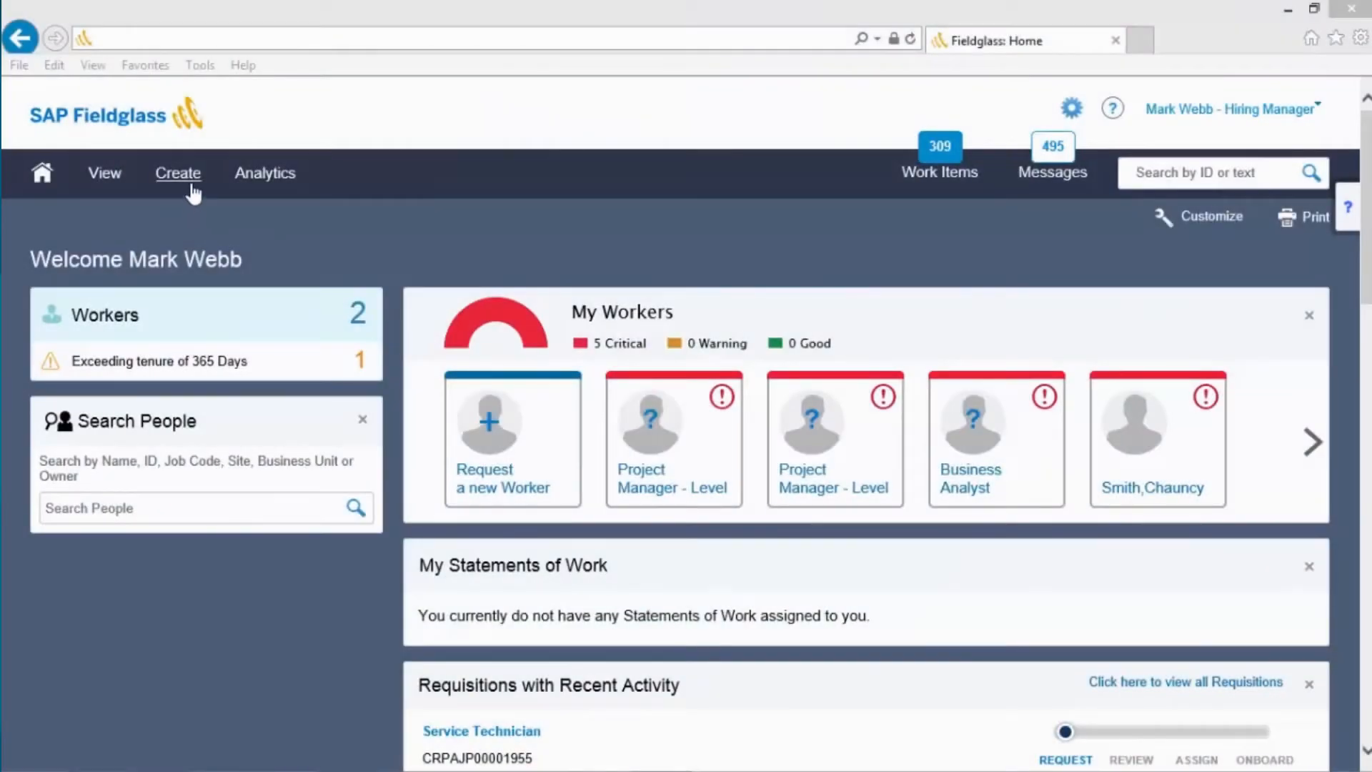
# Start Request a Resource from the Create menu to reach the resource request wizard.
pyautogui.click(177, 173)
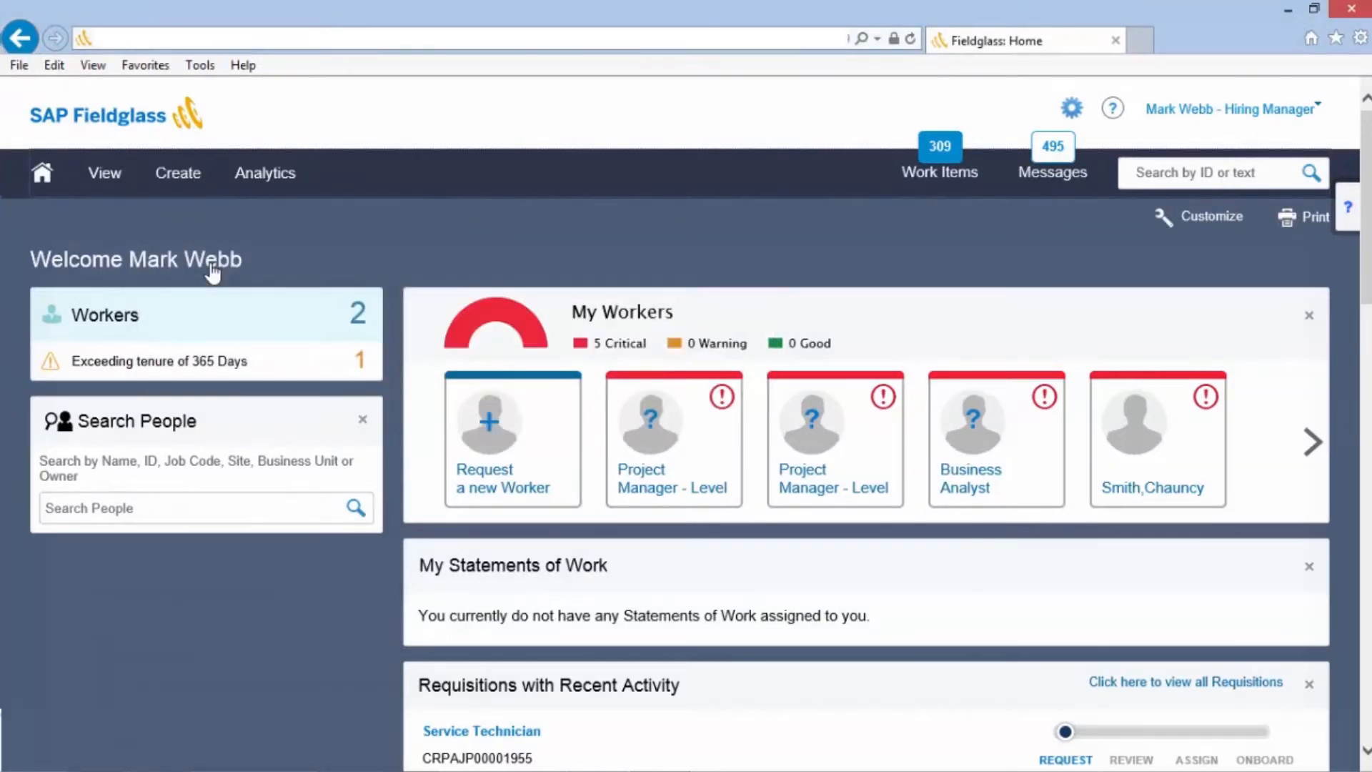
pyautogui.click(512, 437)
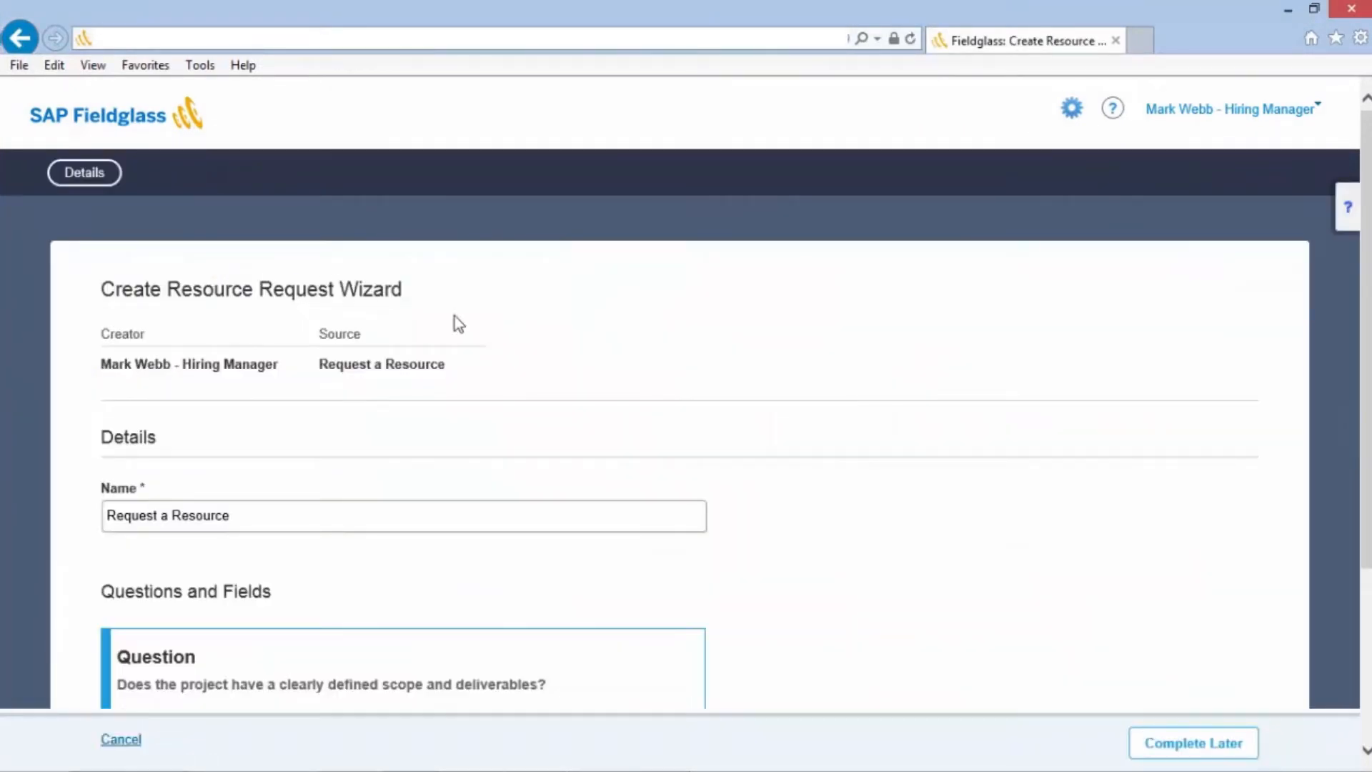
pyautogui.moveTo(1292, 244)
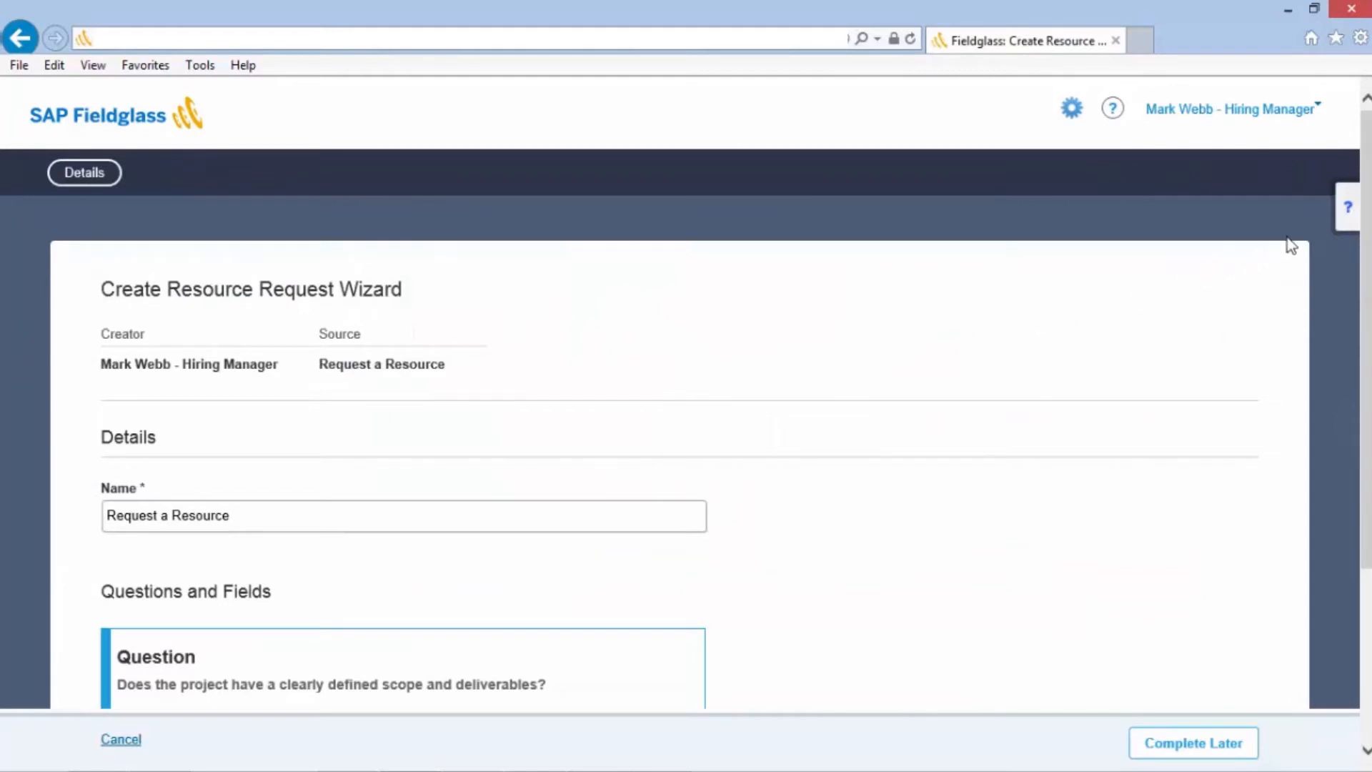
# Bring up uPerform help for the wizard and view the Request A Resource procedure as a full document.
pyautogui.click(1346, 207)
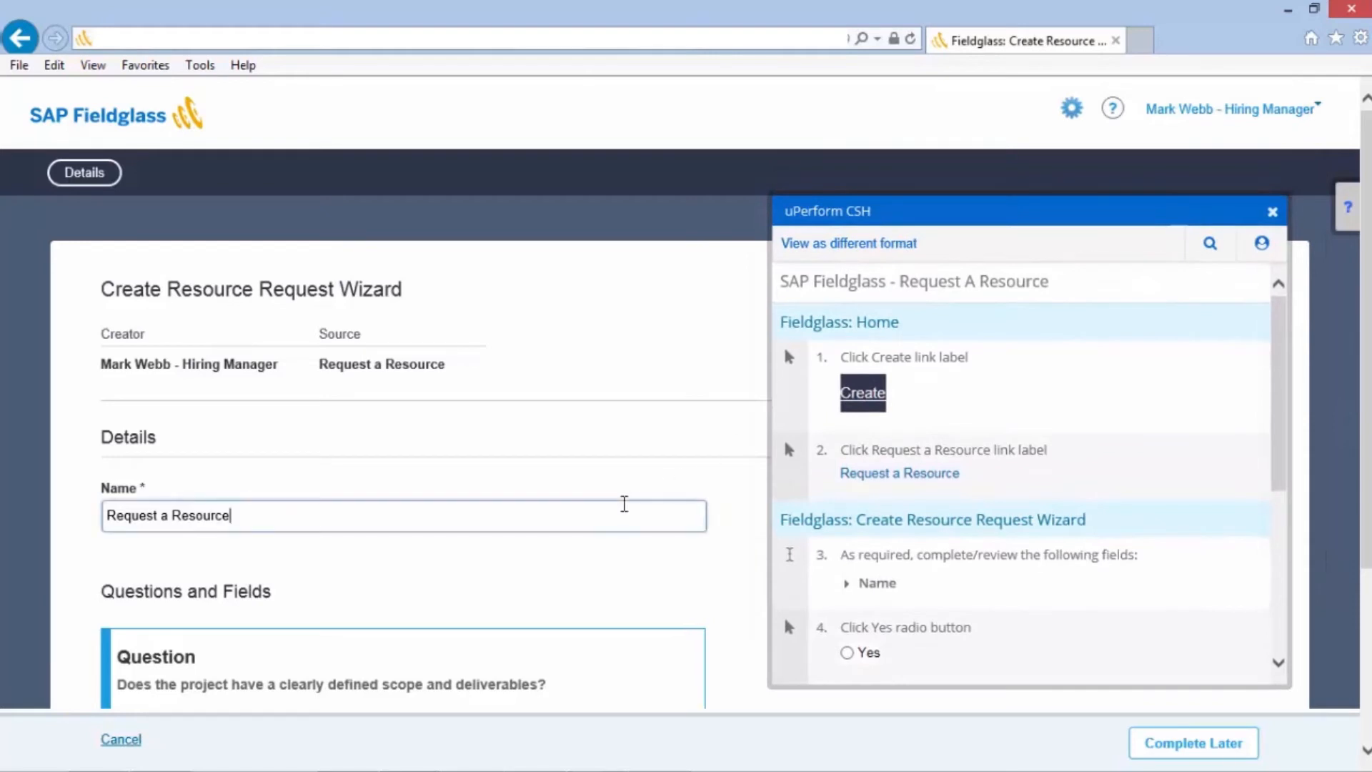
pyautogui.moveTo(708, 433)
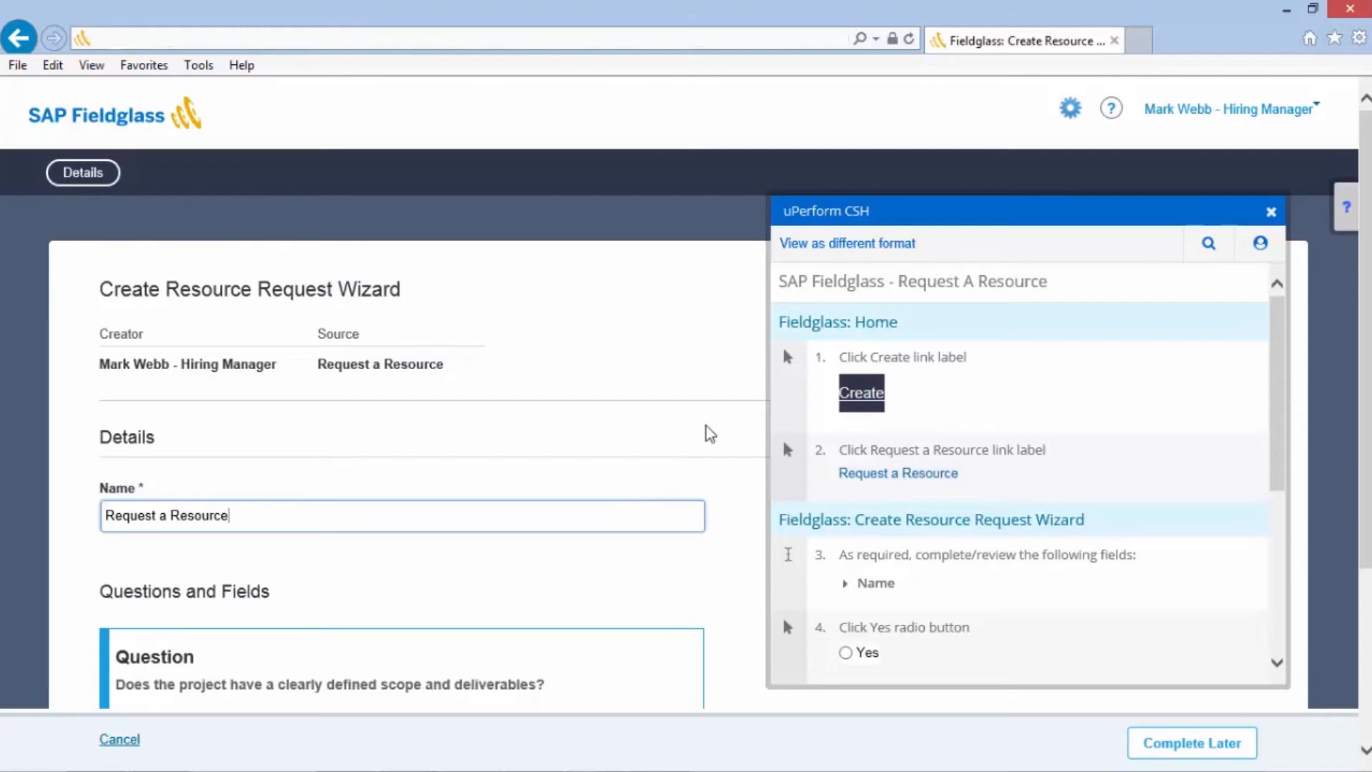
pyautogui.moveTo(836, 251)
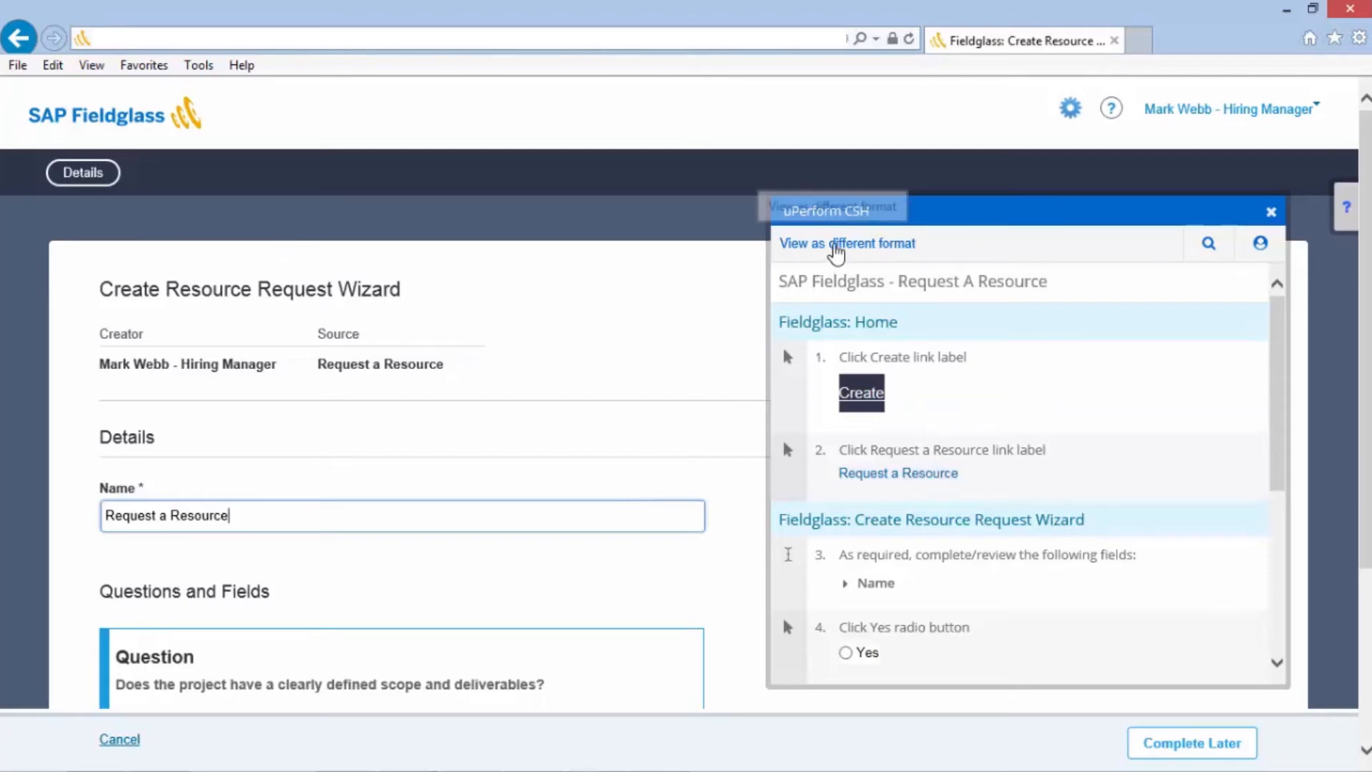
pyautogui.click(845, 243)
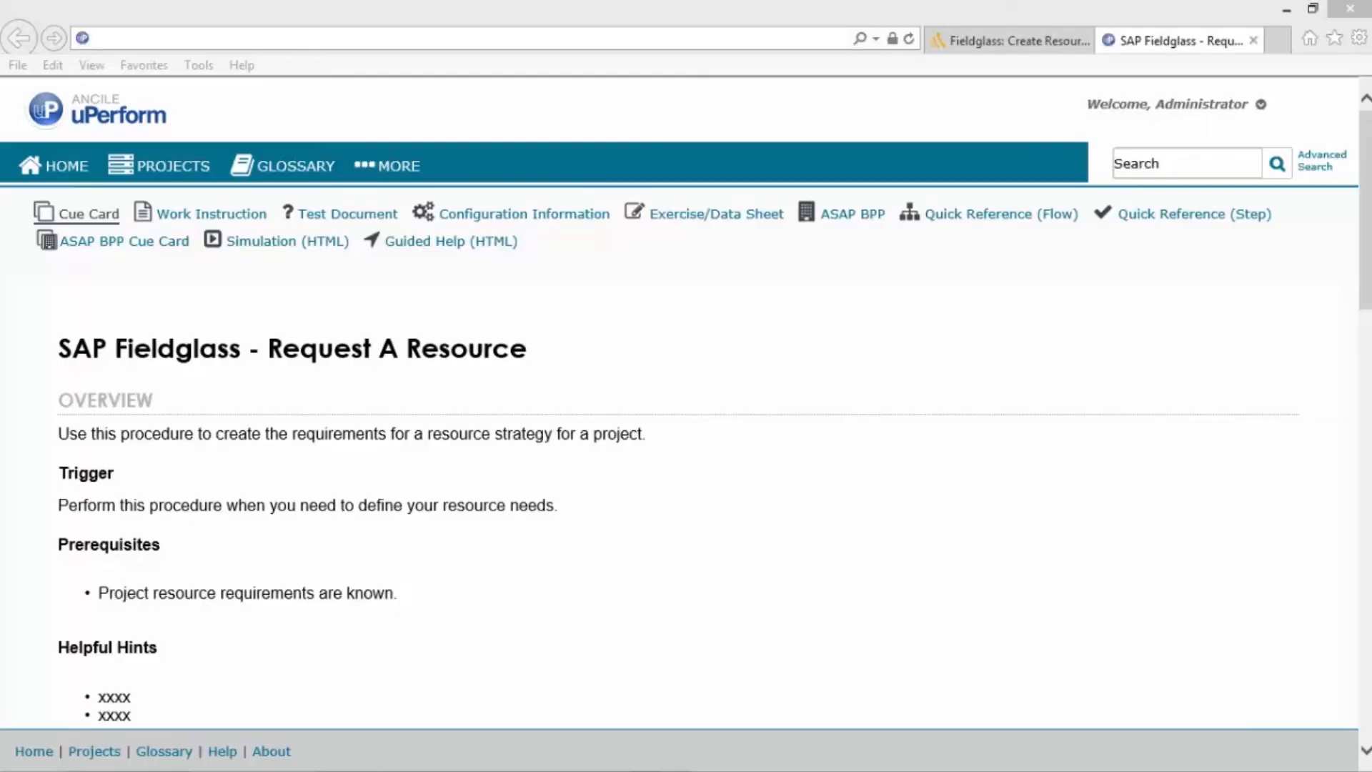